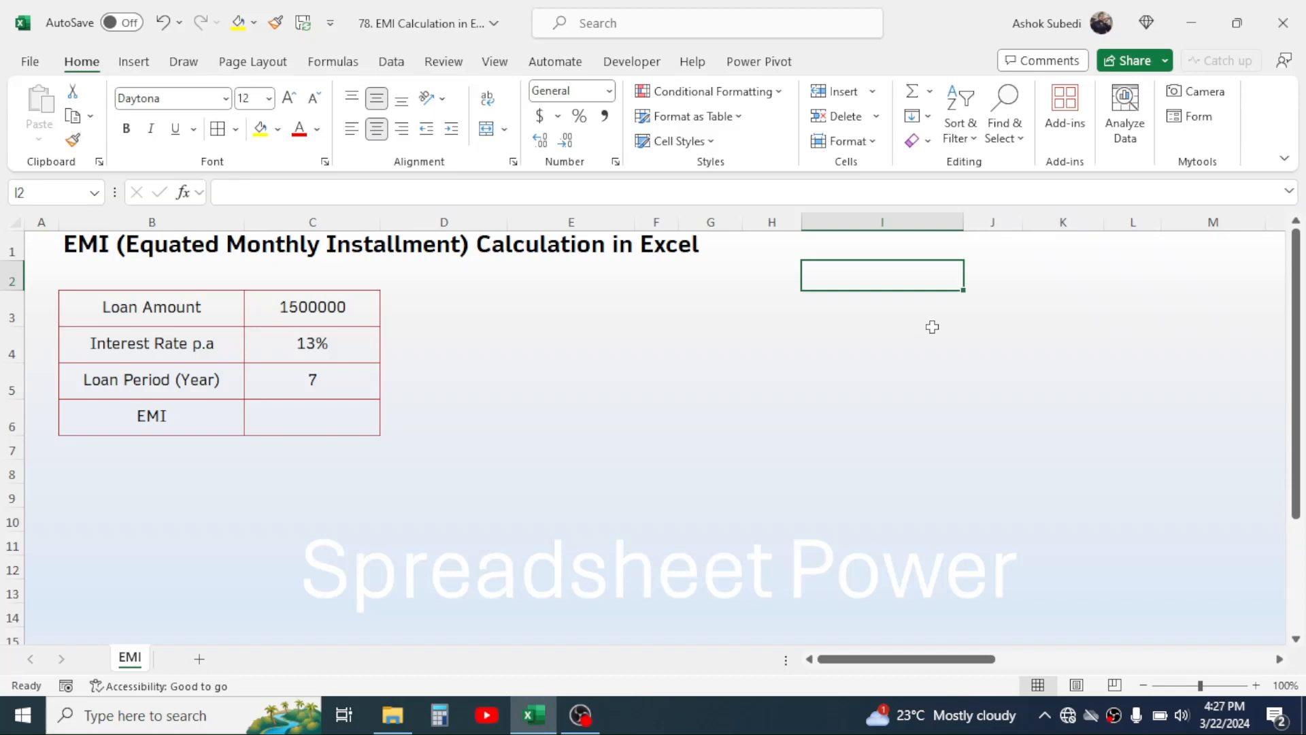
mouse_move(192, 445)
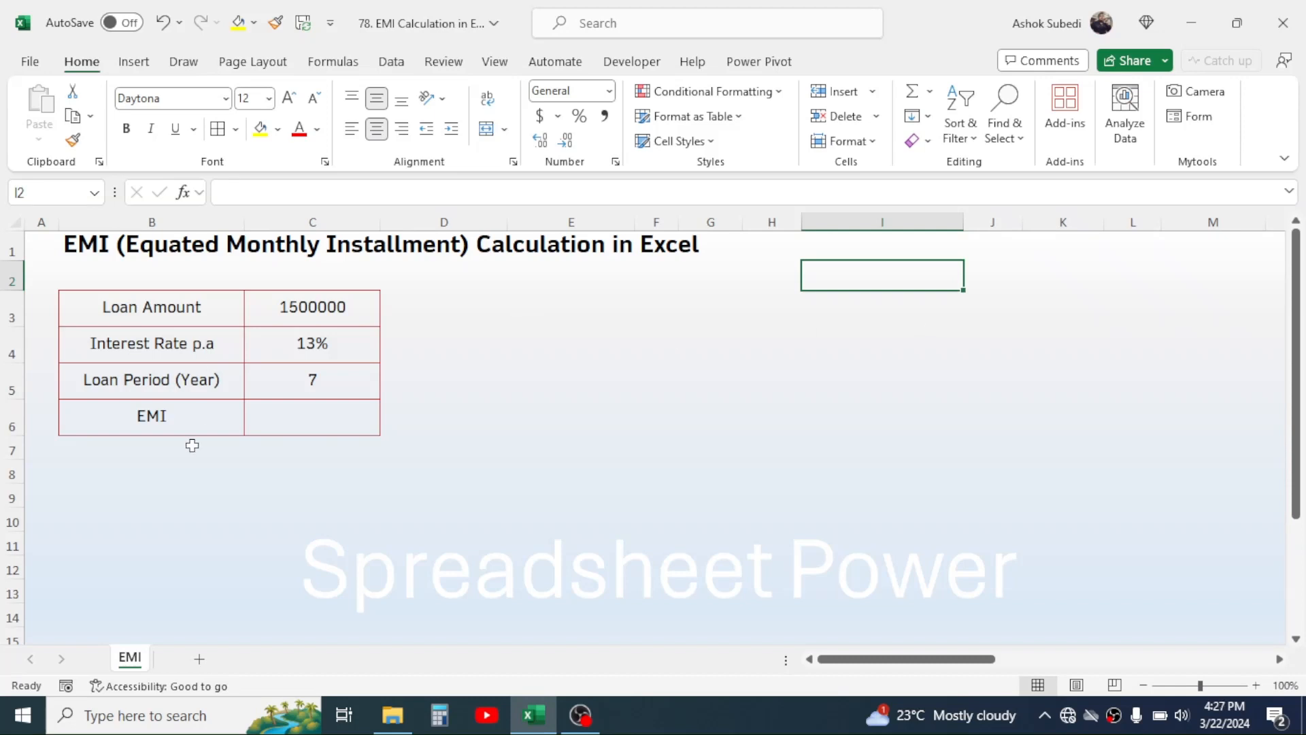
mouse_move(327, 332)
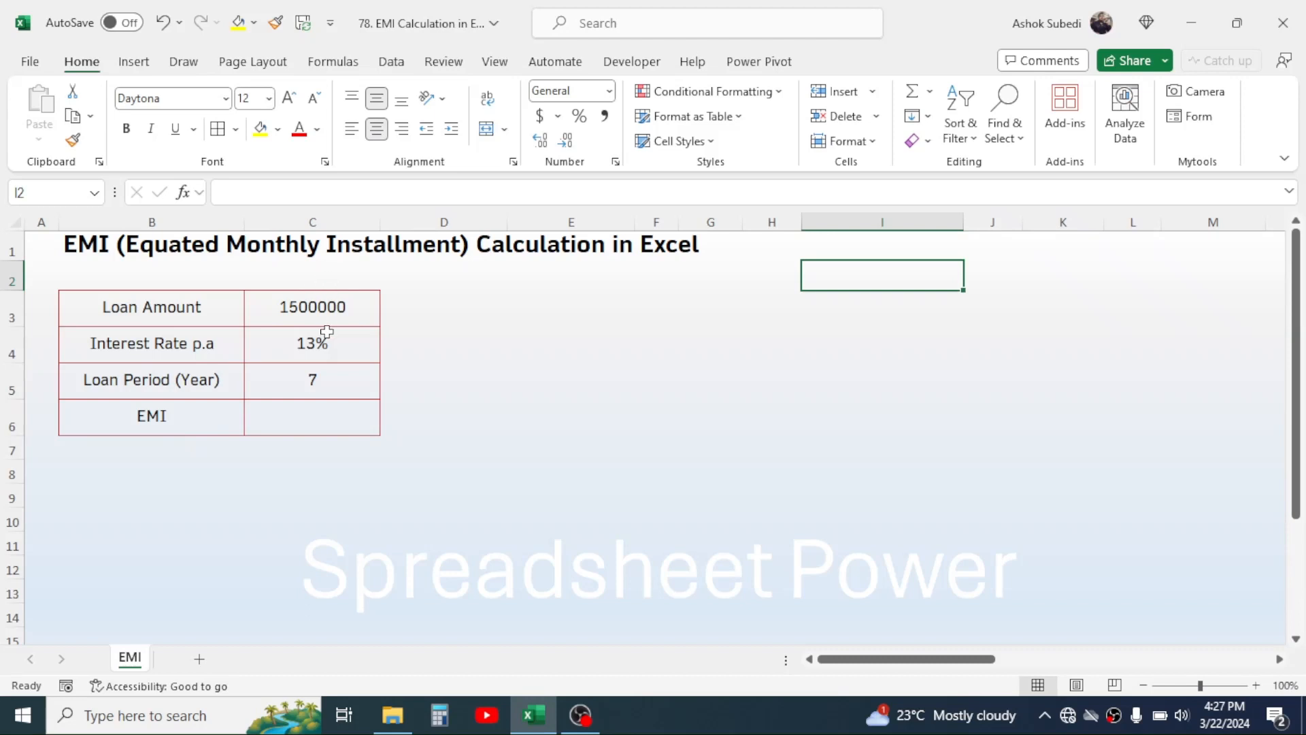
mouse_move(464, 416)
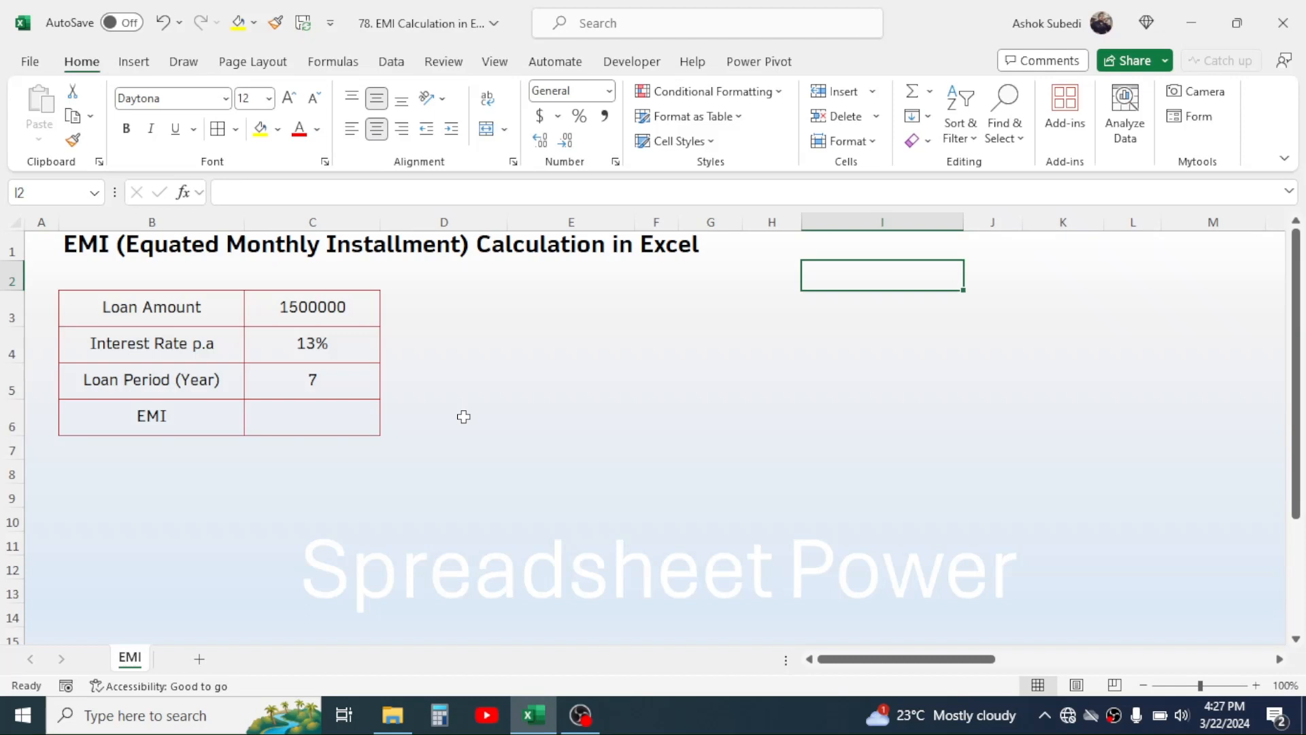
mouse_move(350, 335)
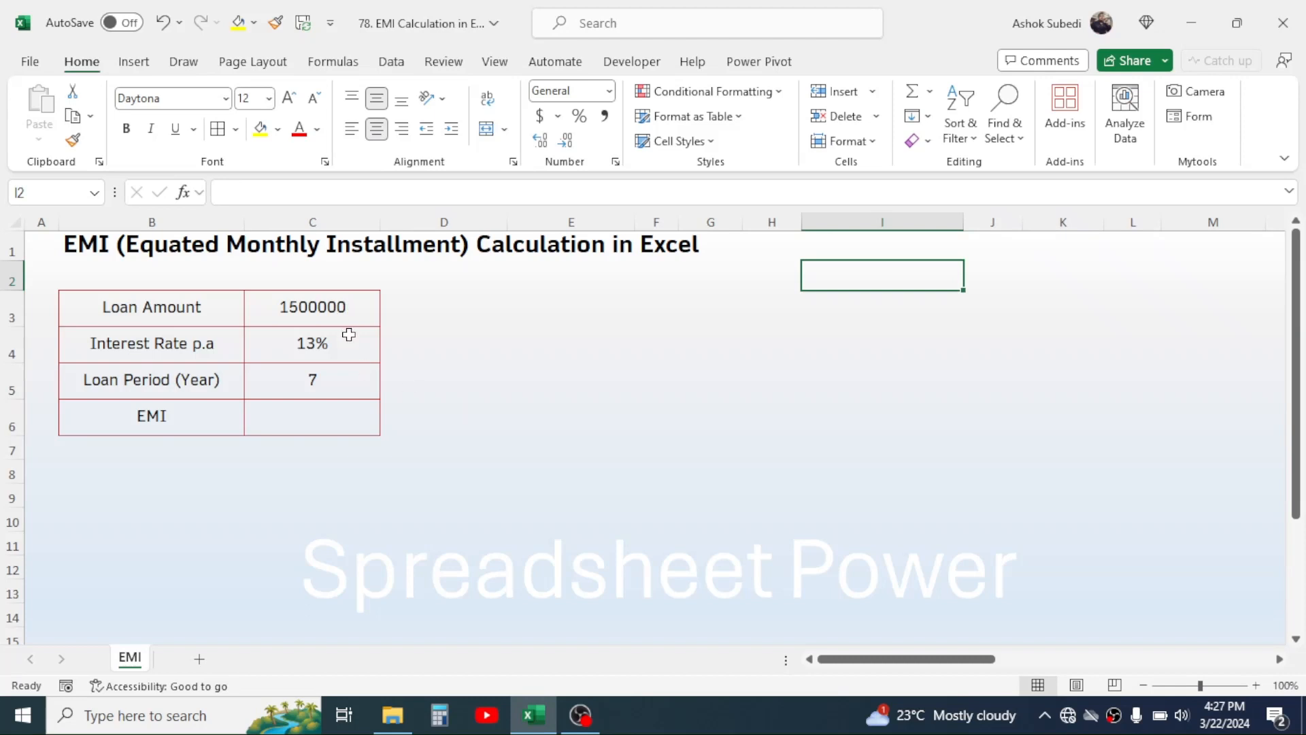
- Select the empty EMI cell C6 to begin a formula
click(313, 417)
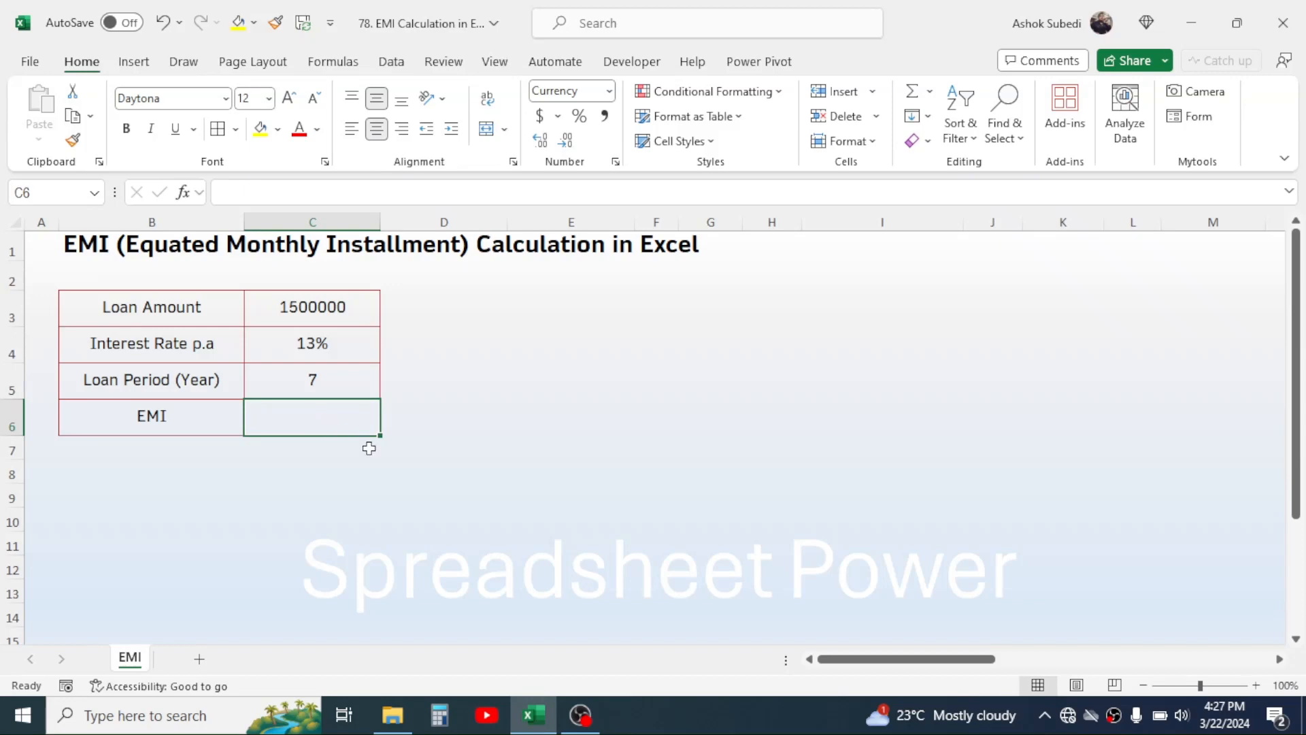
mouse_move(374, 463)
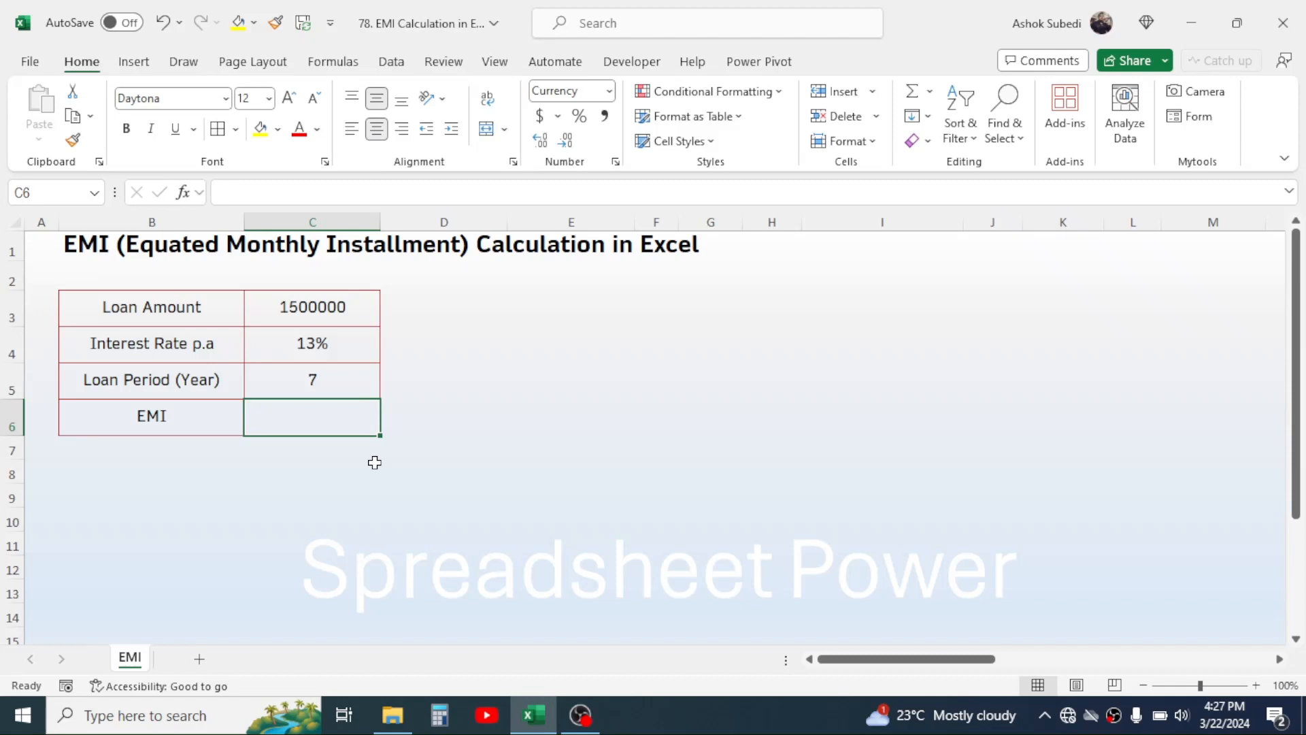
mouse_move(558, 444)
text(=)
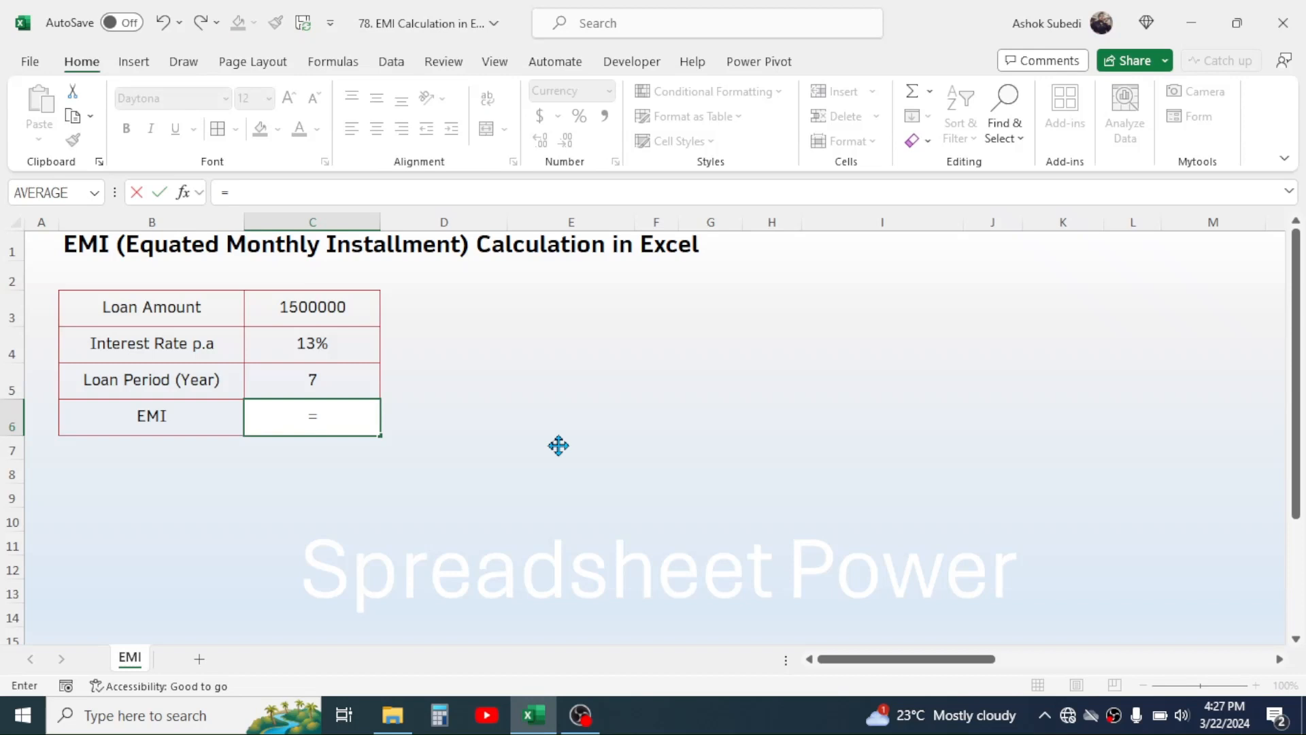
- Build =PMT(C4/12,C5*12,C3) using monthly rate, months and loan amount
text(PMT)
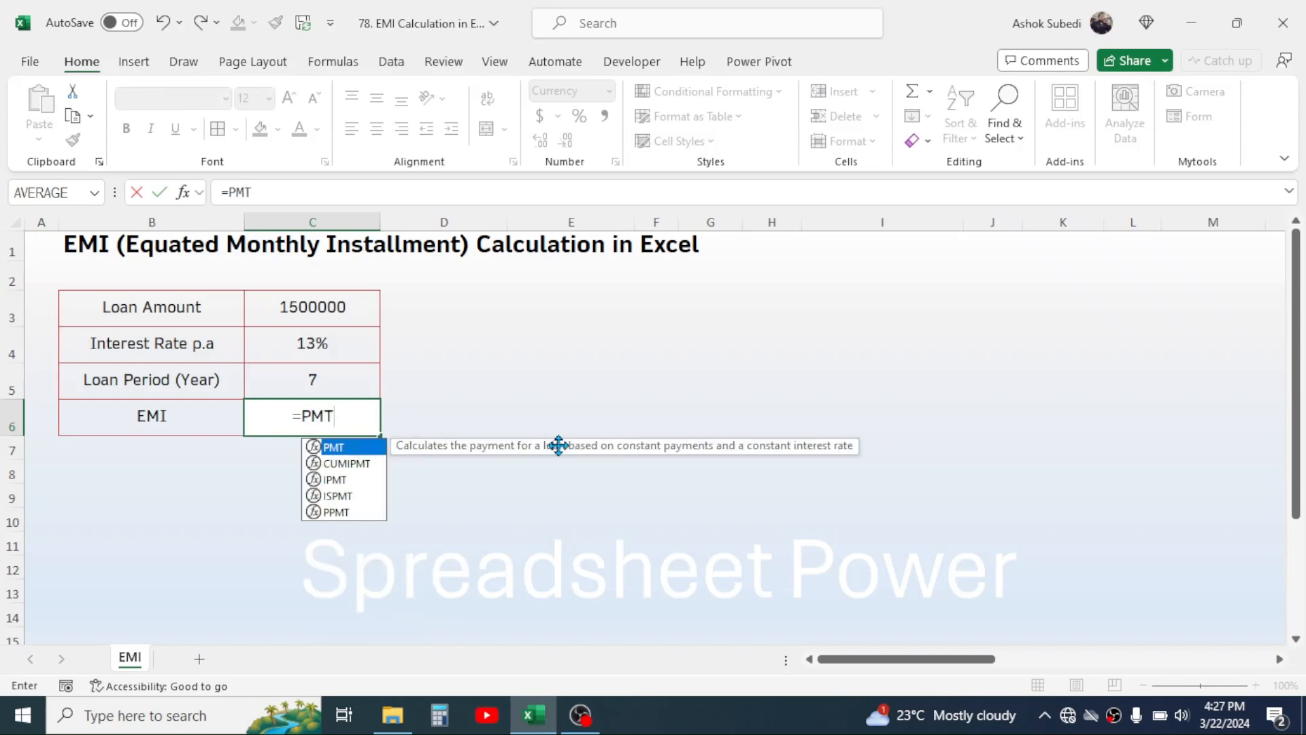
text(()
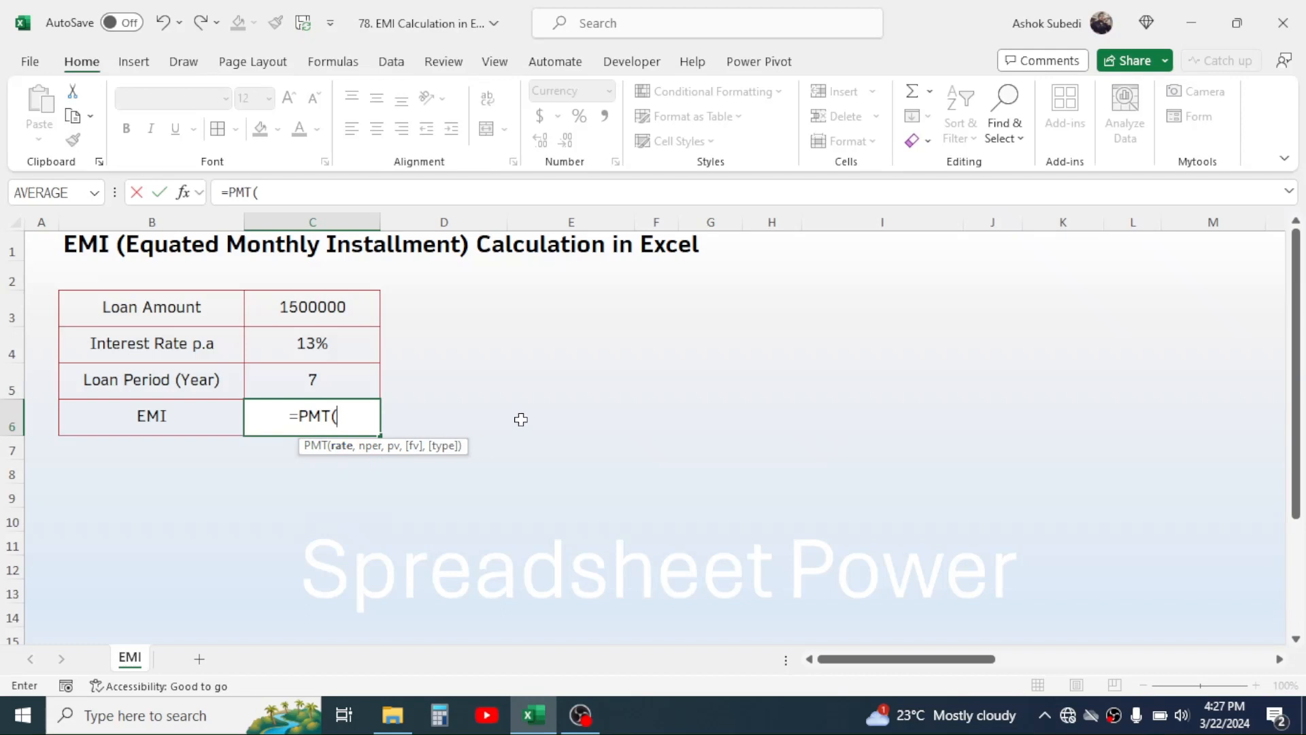
mouse_move(328, 342)
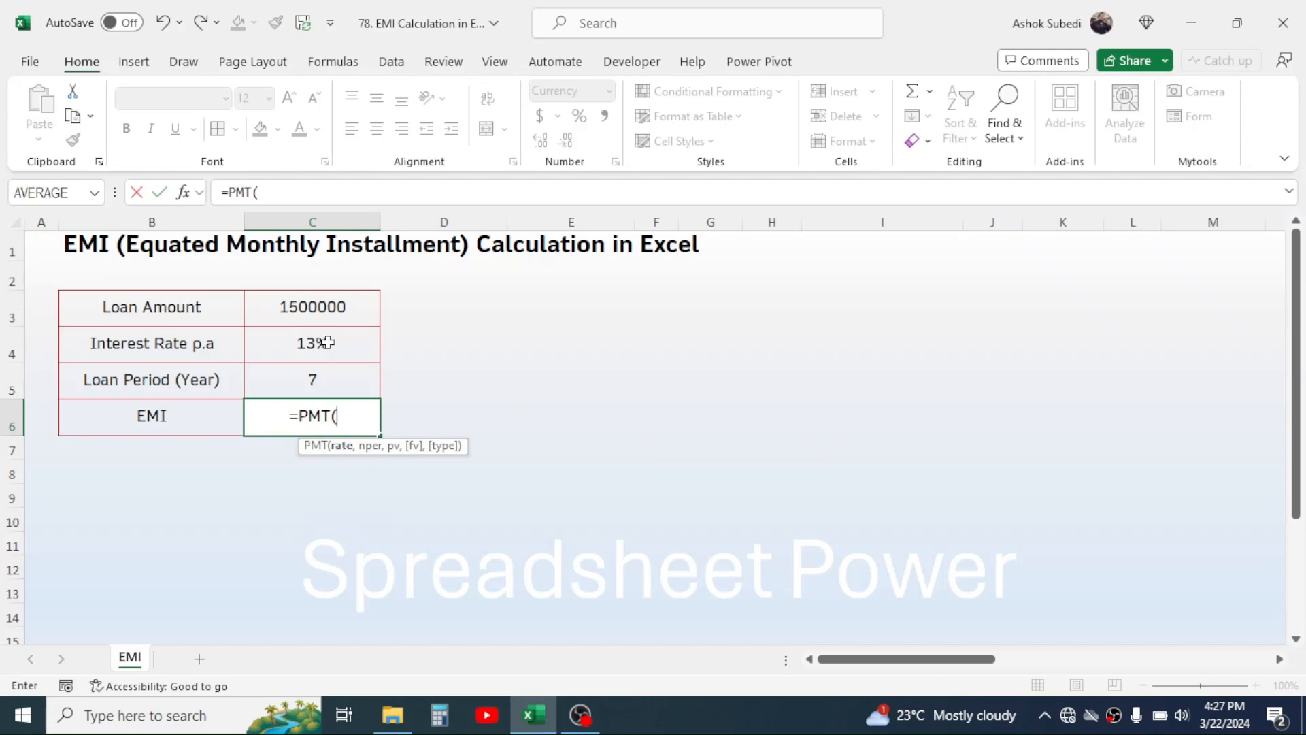
click(313, 343)
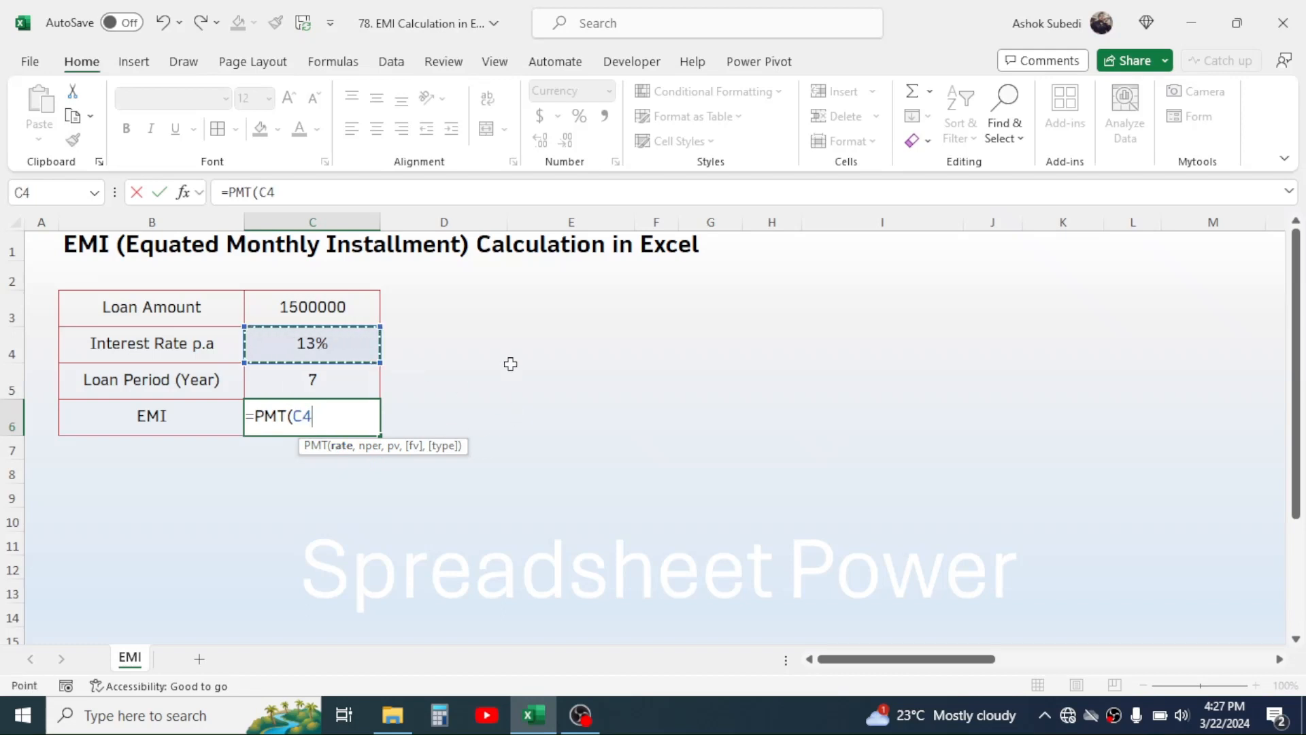
text(/12)
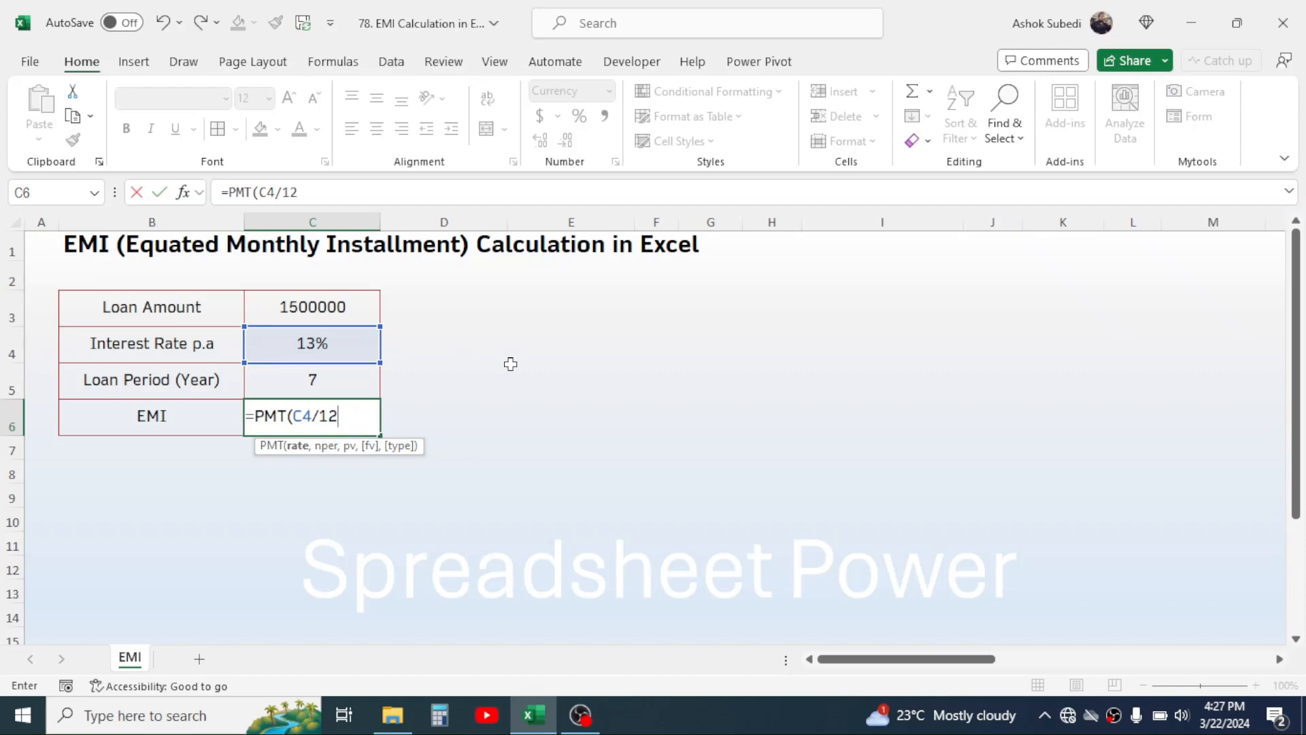
text(,)
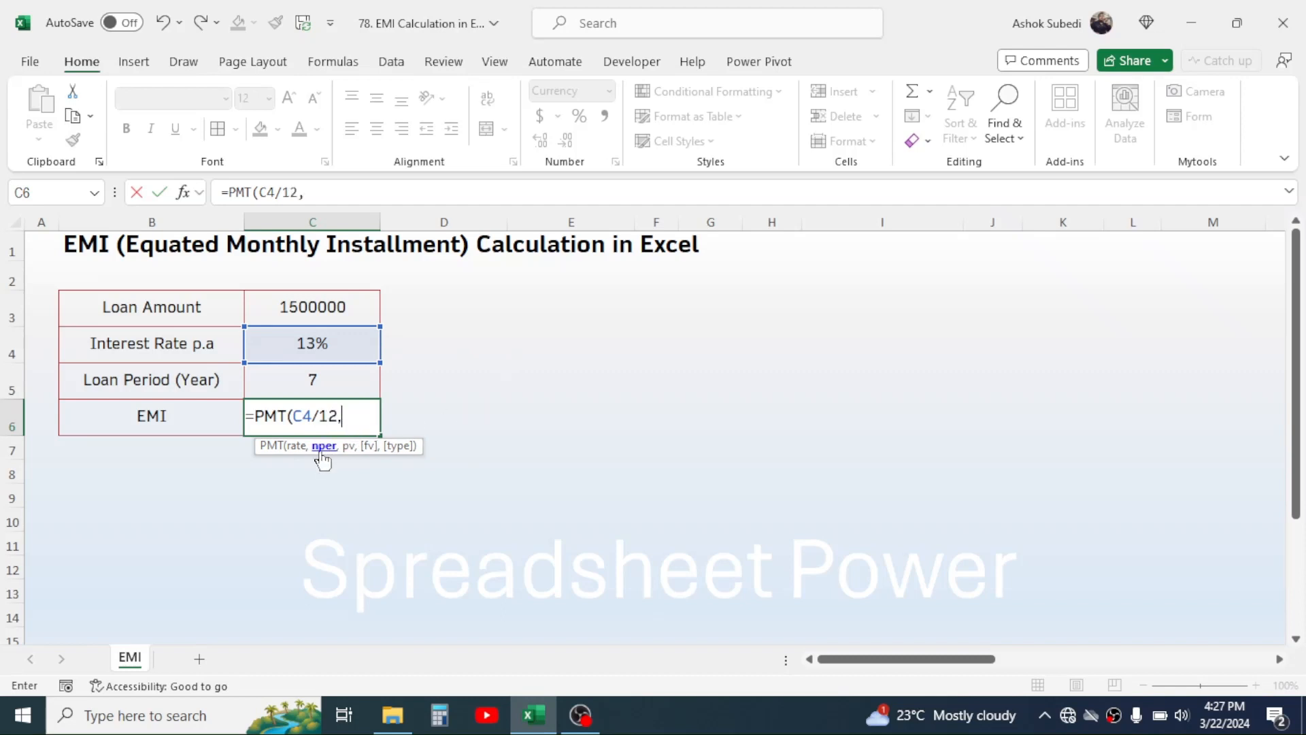
mouse_move(365, 477)
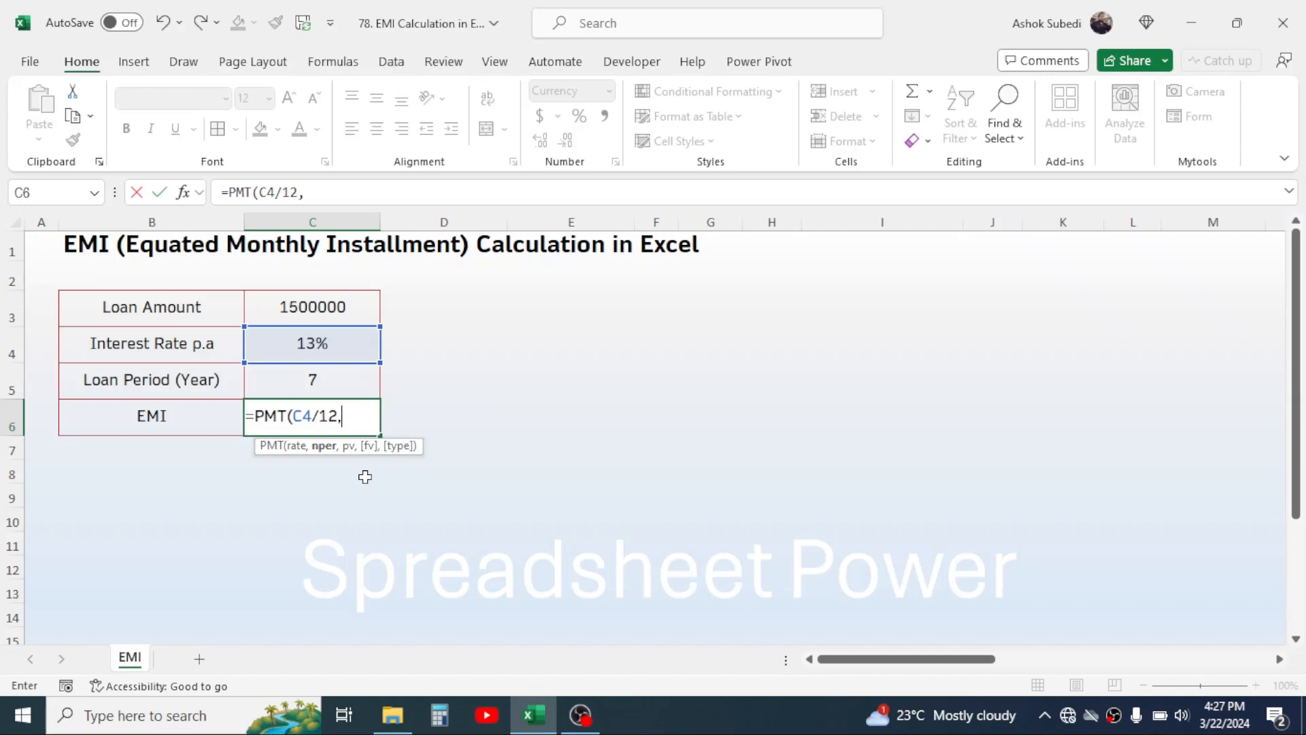
mouse_move(323, 377)
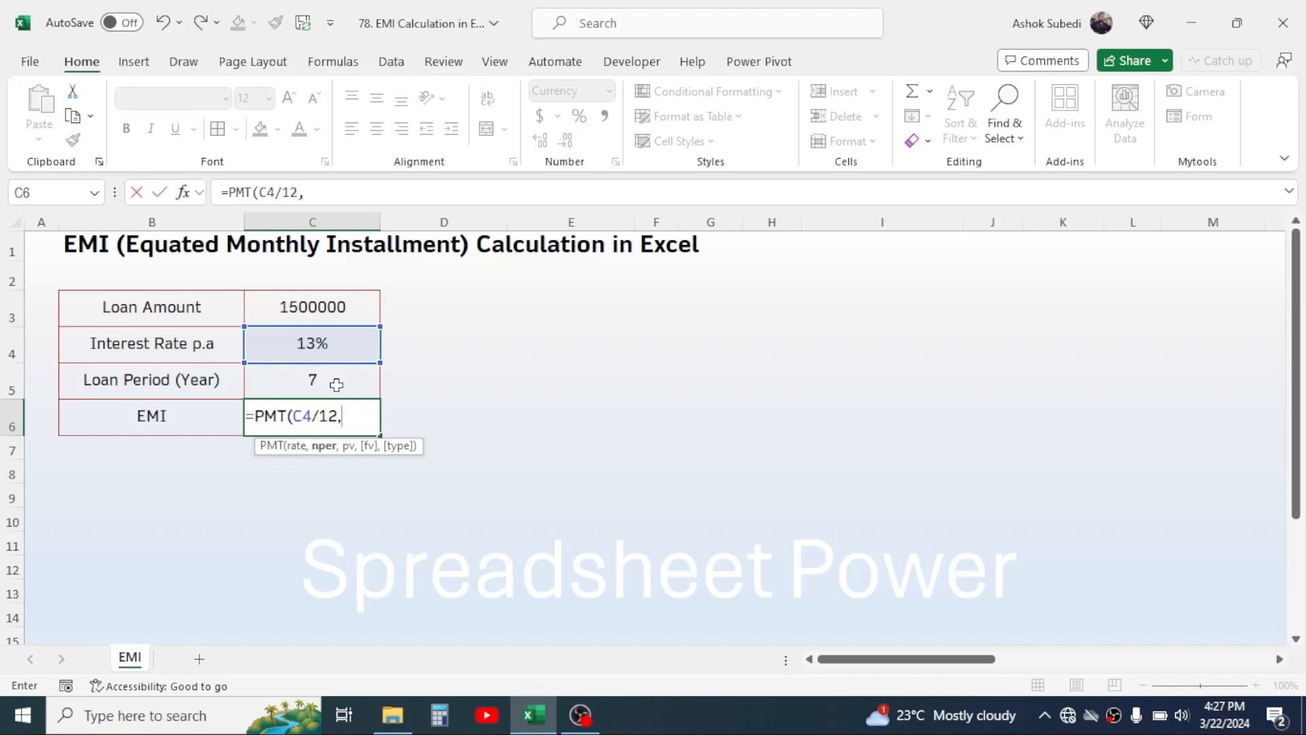
mouse_move(422, 410)
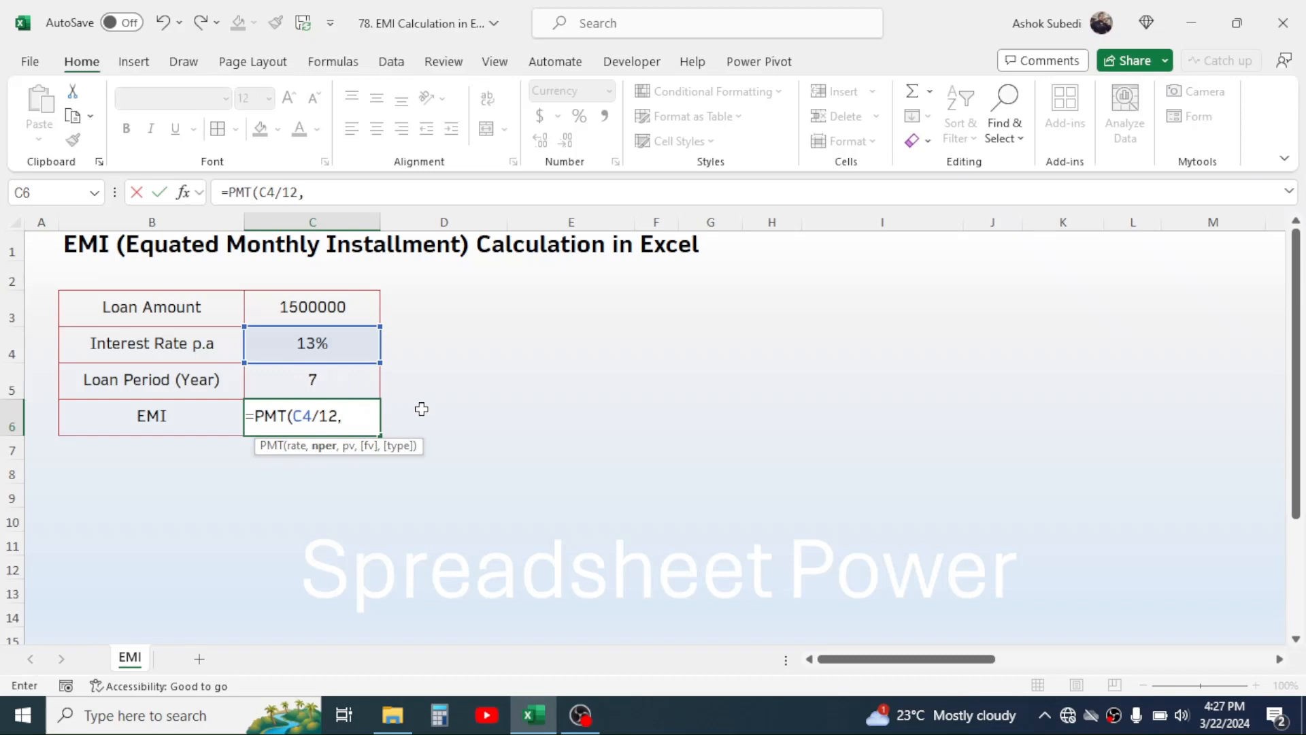
click(313, 379)
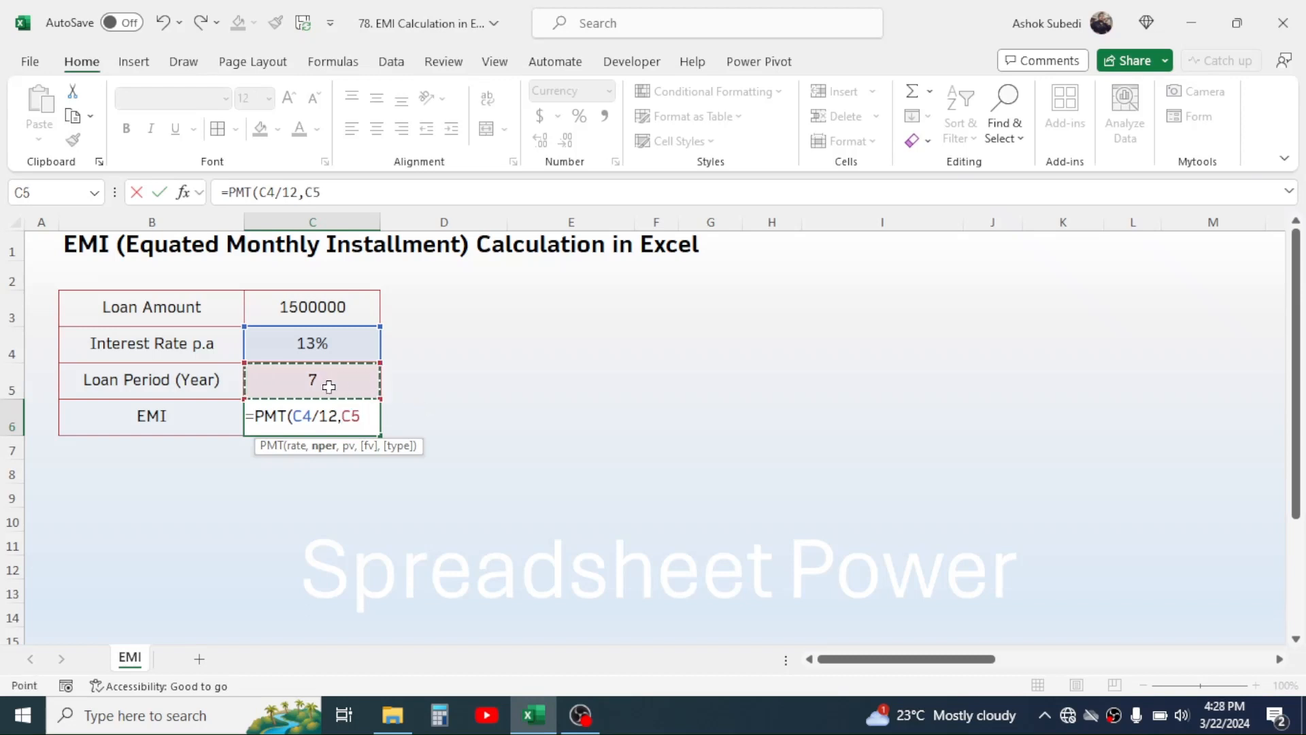
text(*)
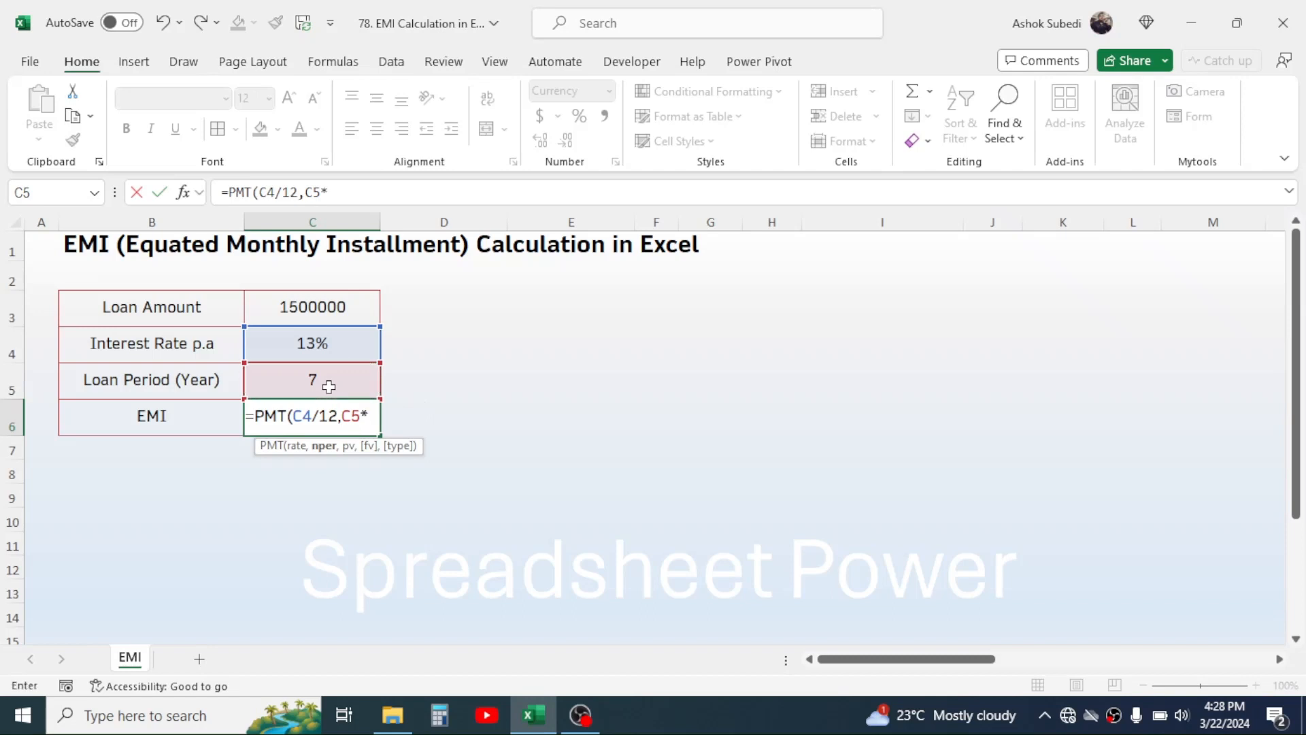
text(12)
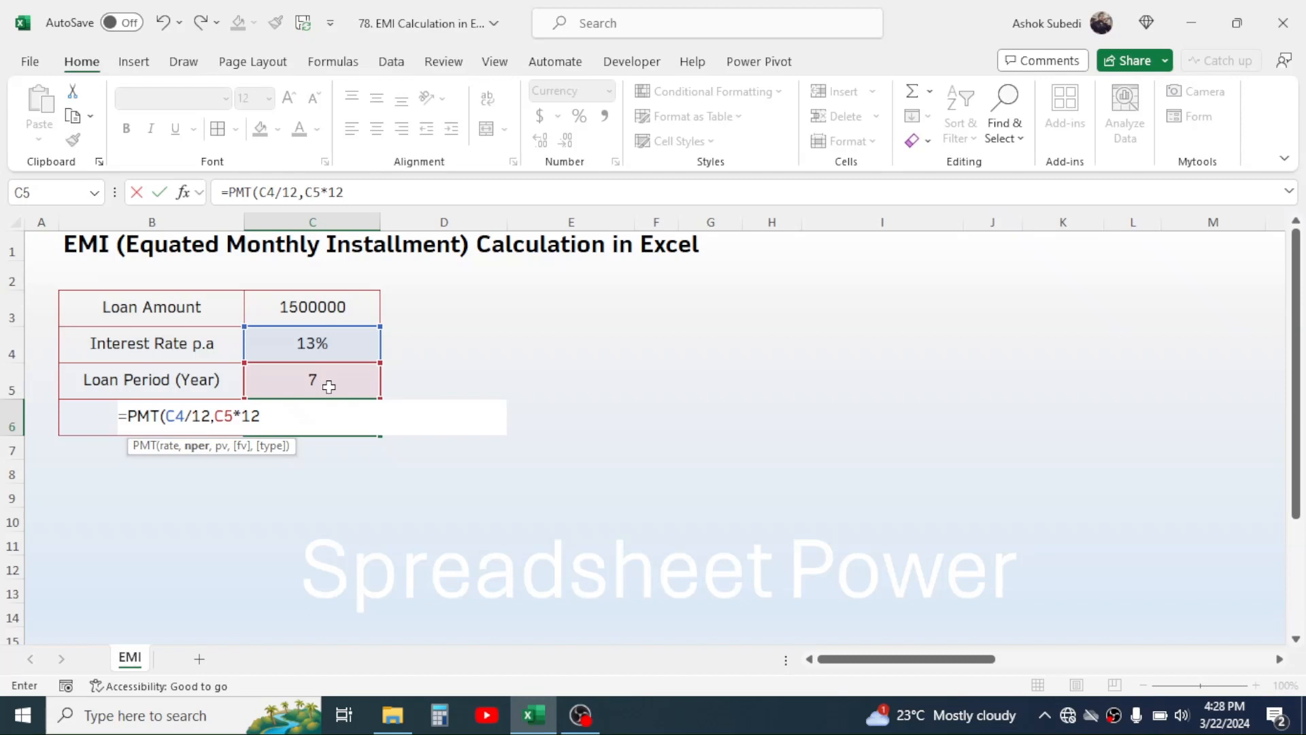
text(,)
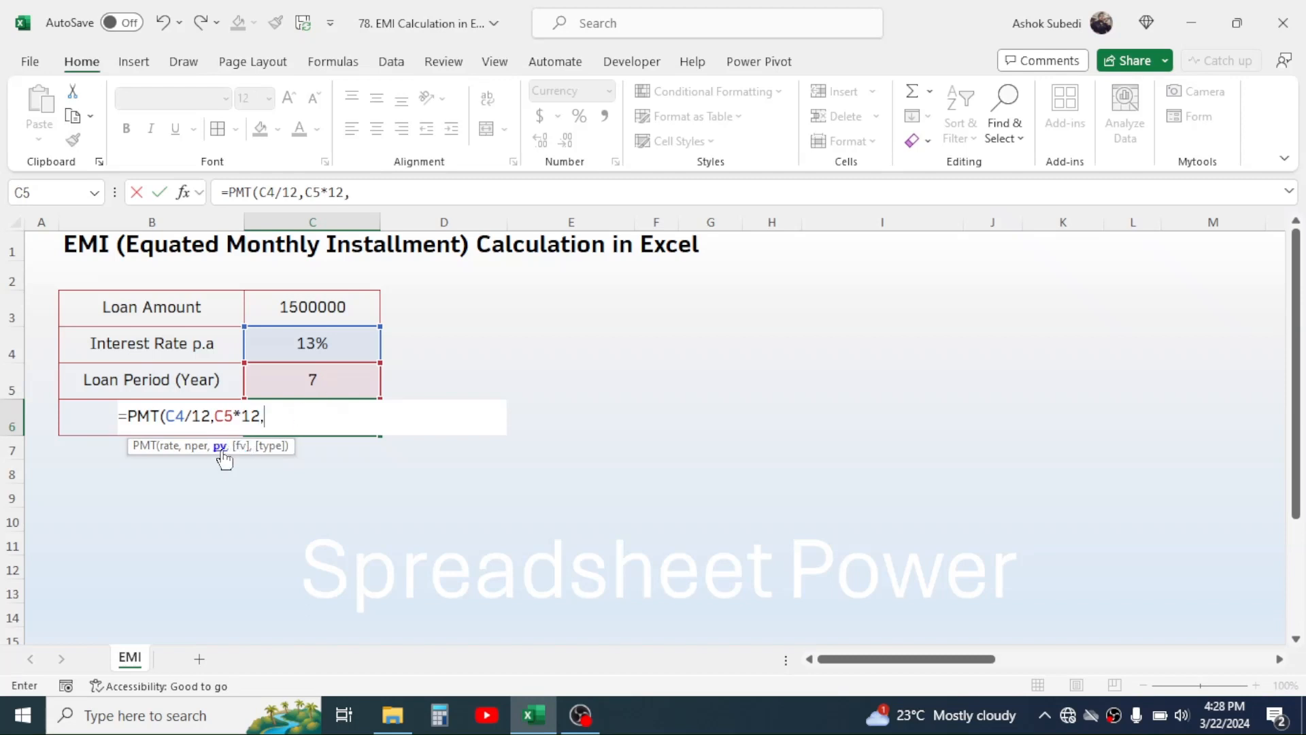
mouse_move(470, 354)
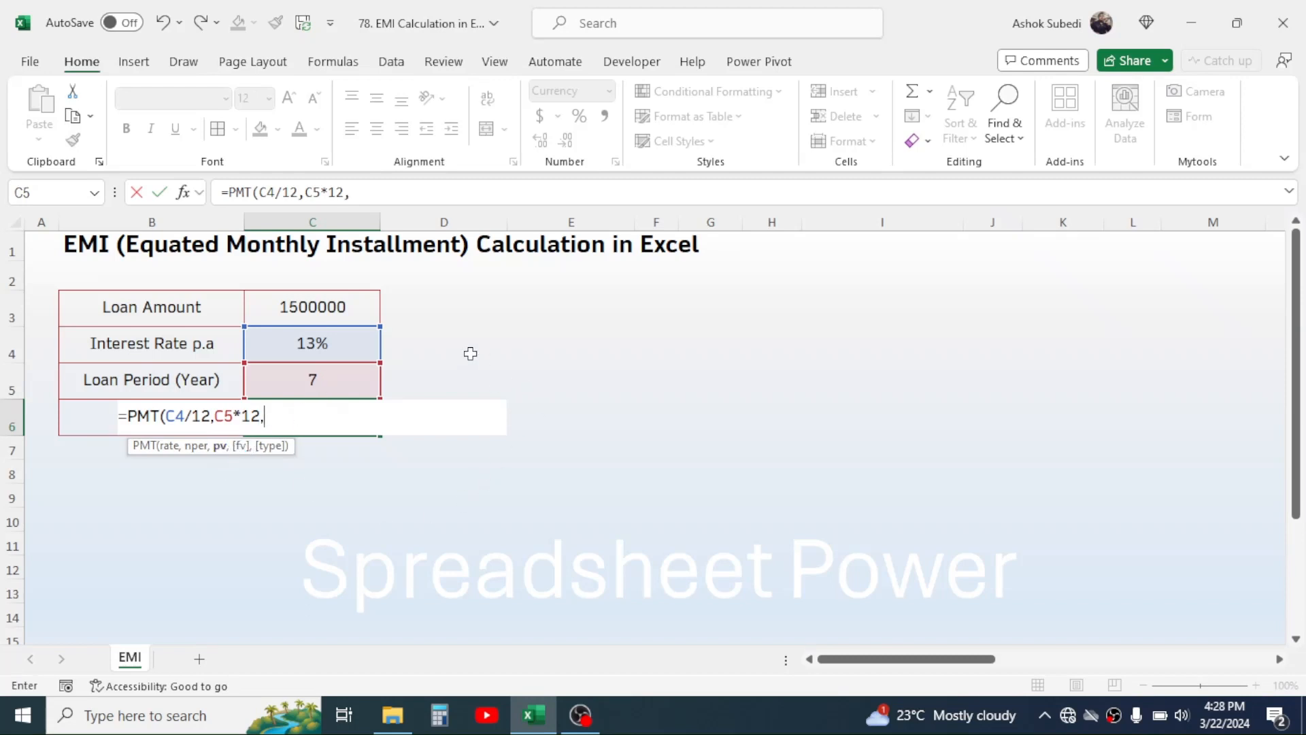
mouse_move(299, 354)
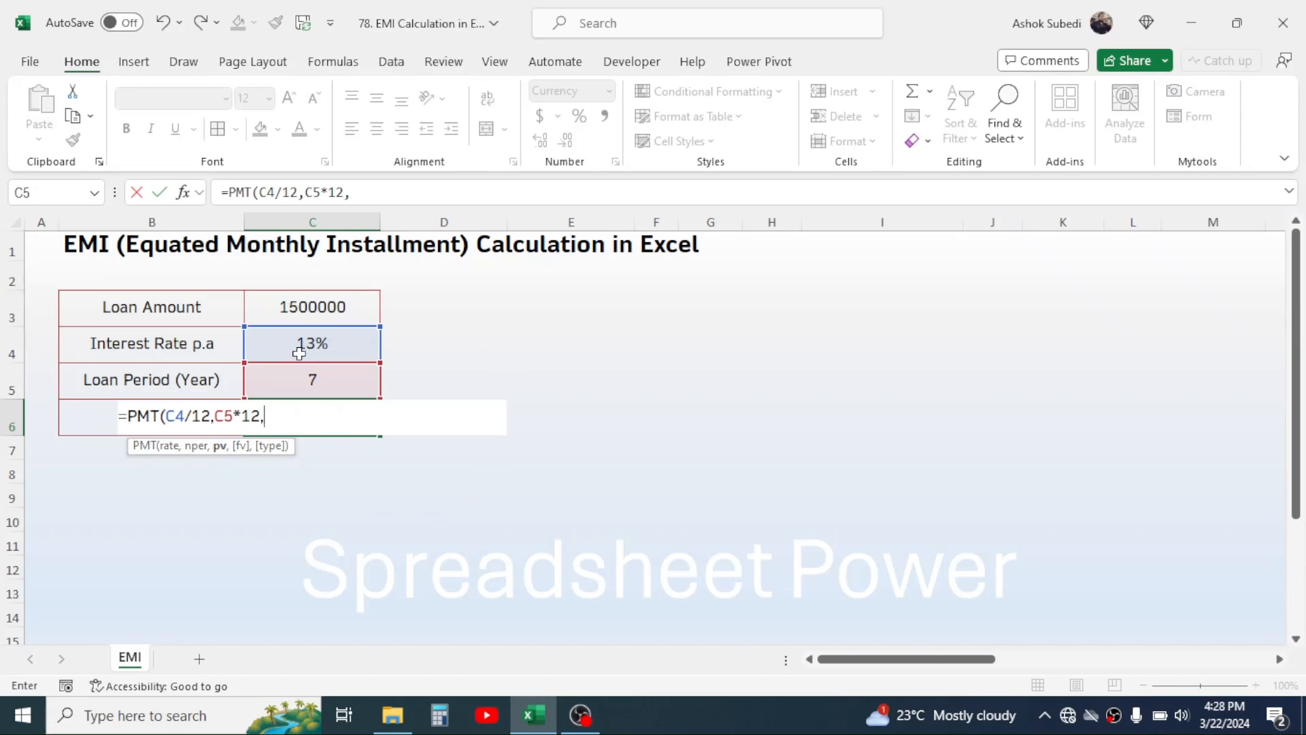
click(313, 306)
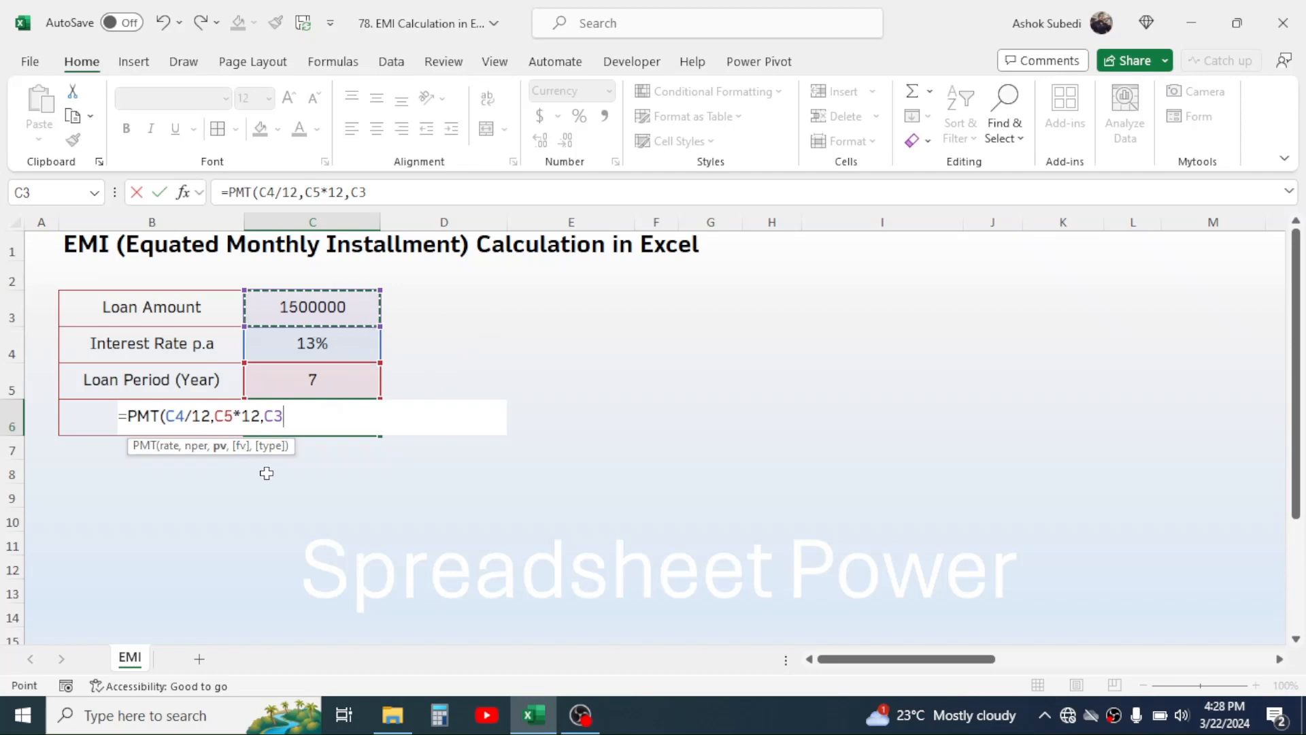
mouse_move(279, 454)
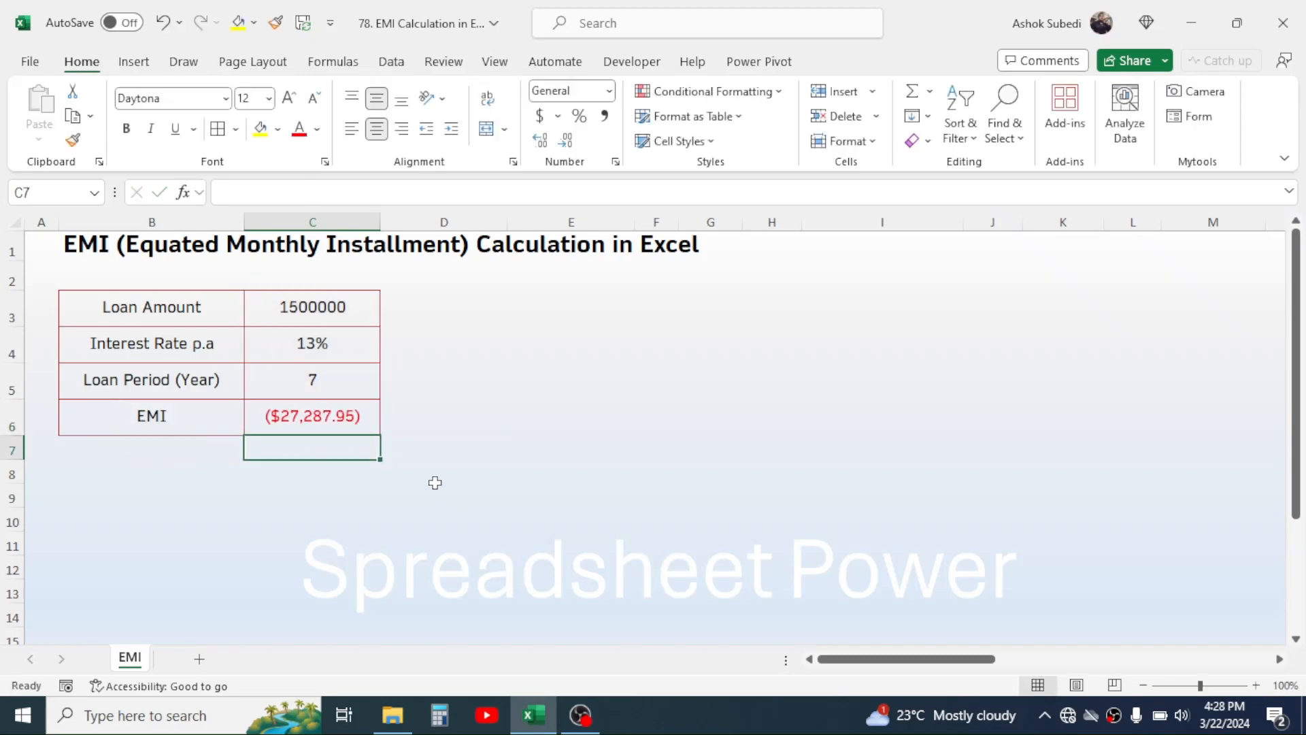
click(311, 416)
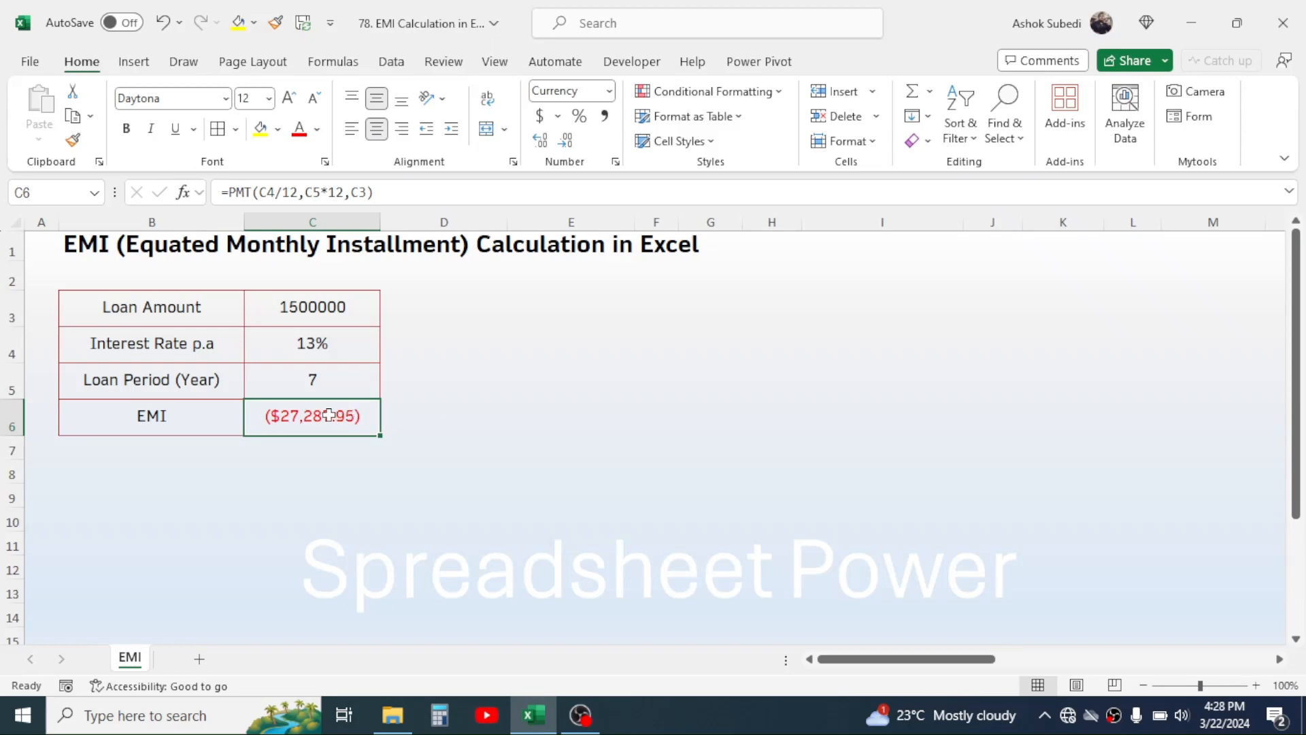
- Edit C6 to negate C3, giving =PMT(C4/12,C5*12,-C3) and a positive $27,287.95
double_click(312, 416)
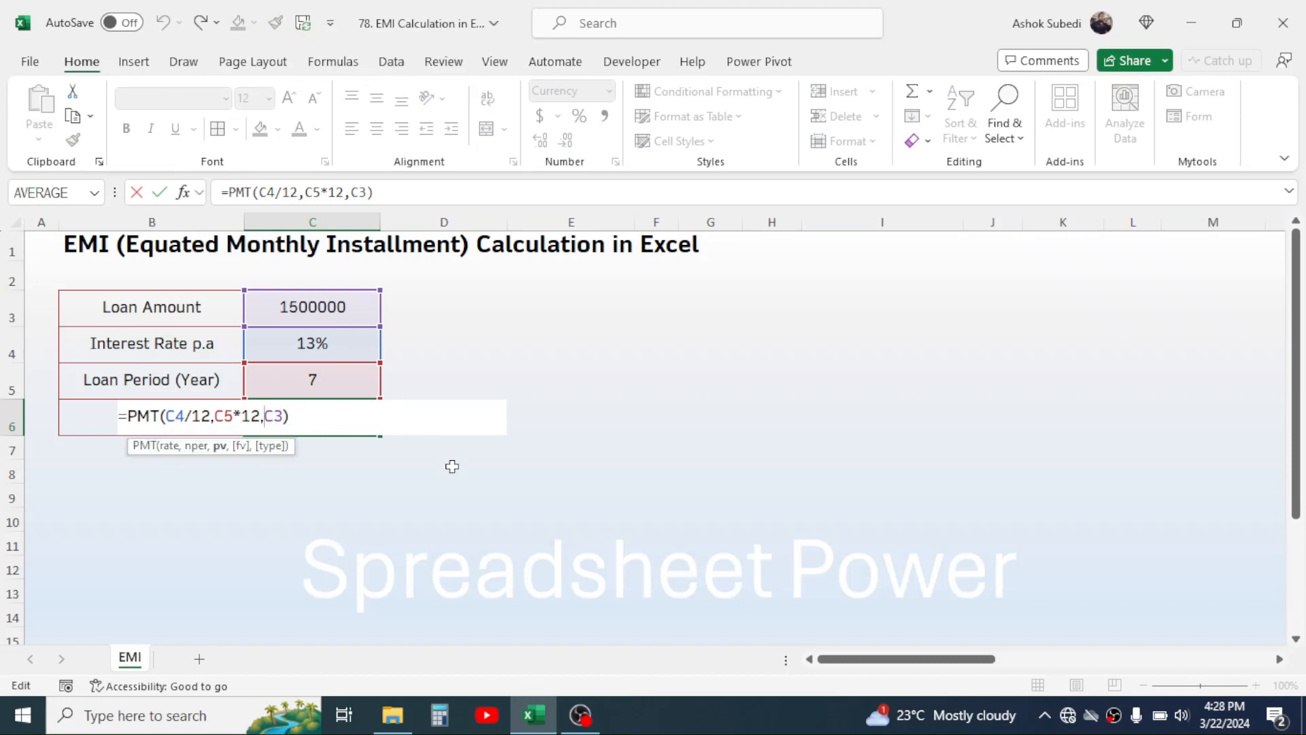
text(-)
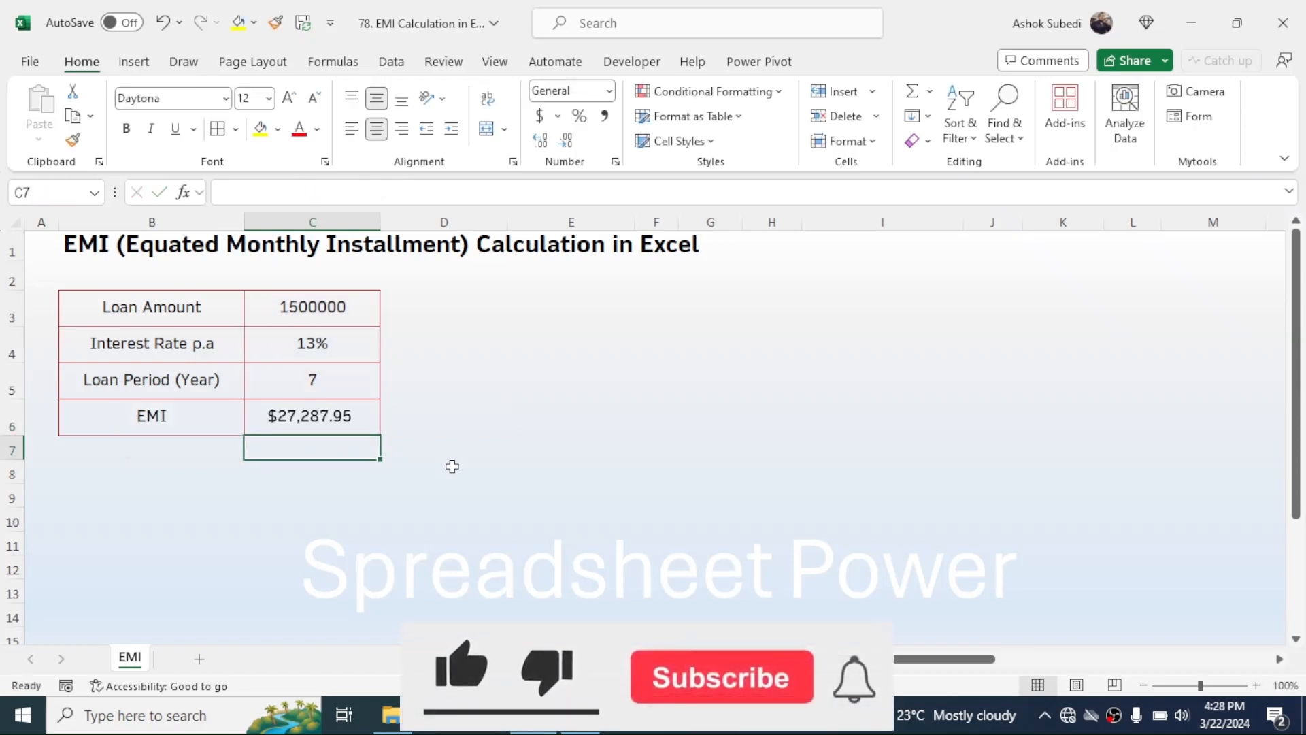
click(312, 417)
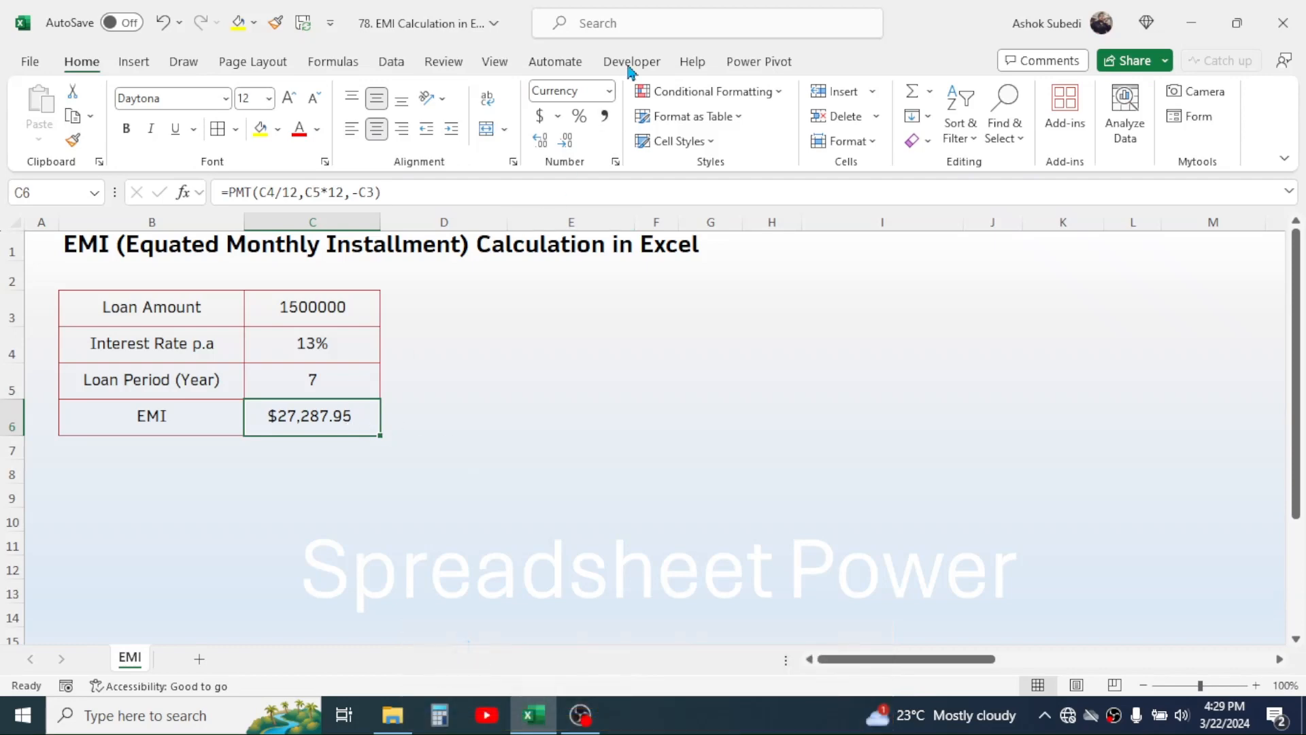
- Format the EMI cell as Number so it shows 27287.95
click(608, 91)
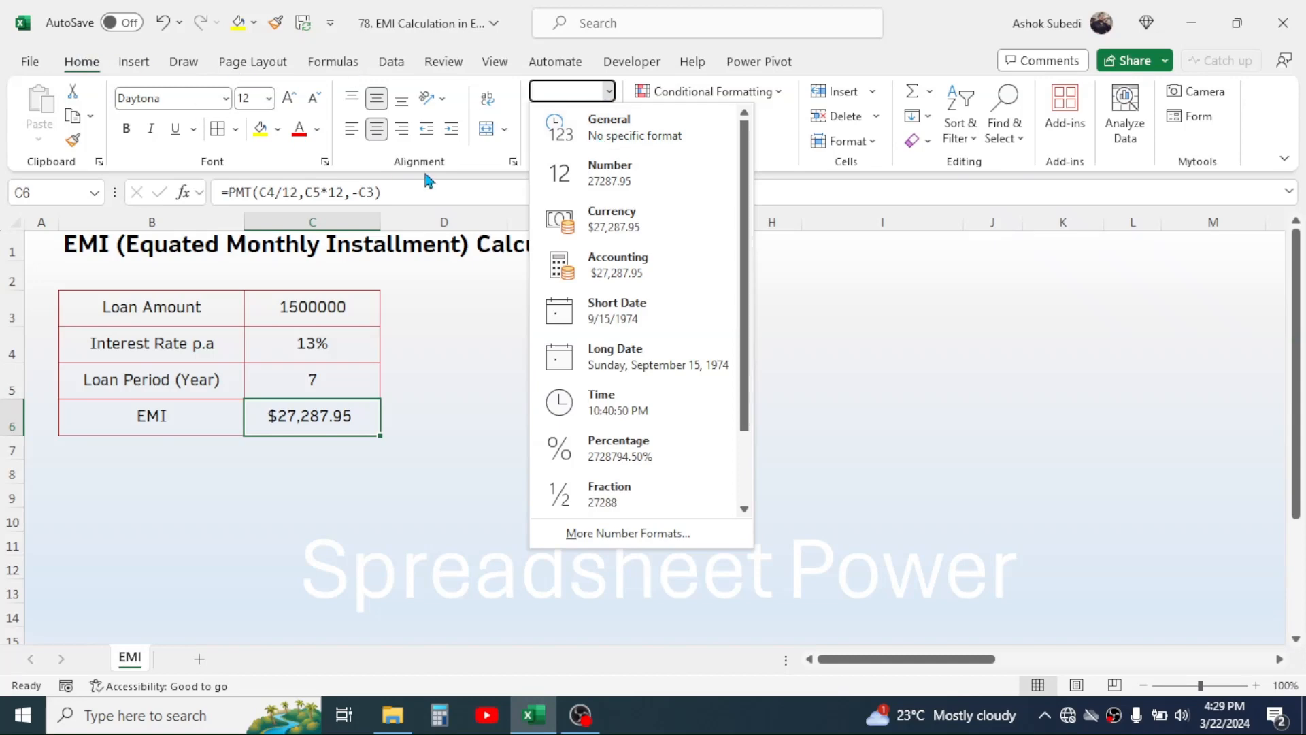
click(608, 173)
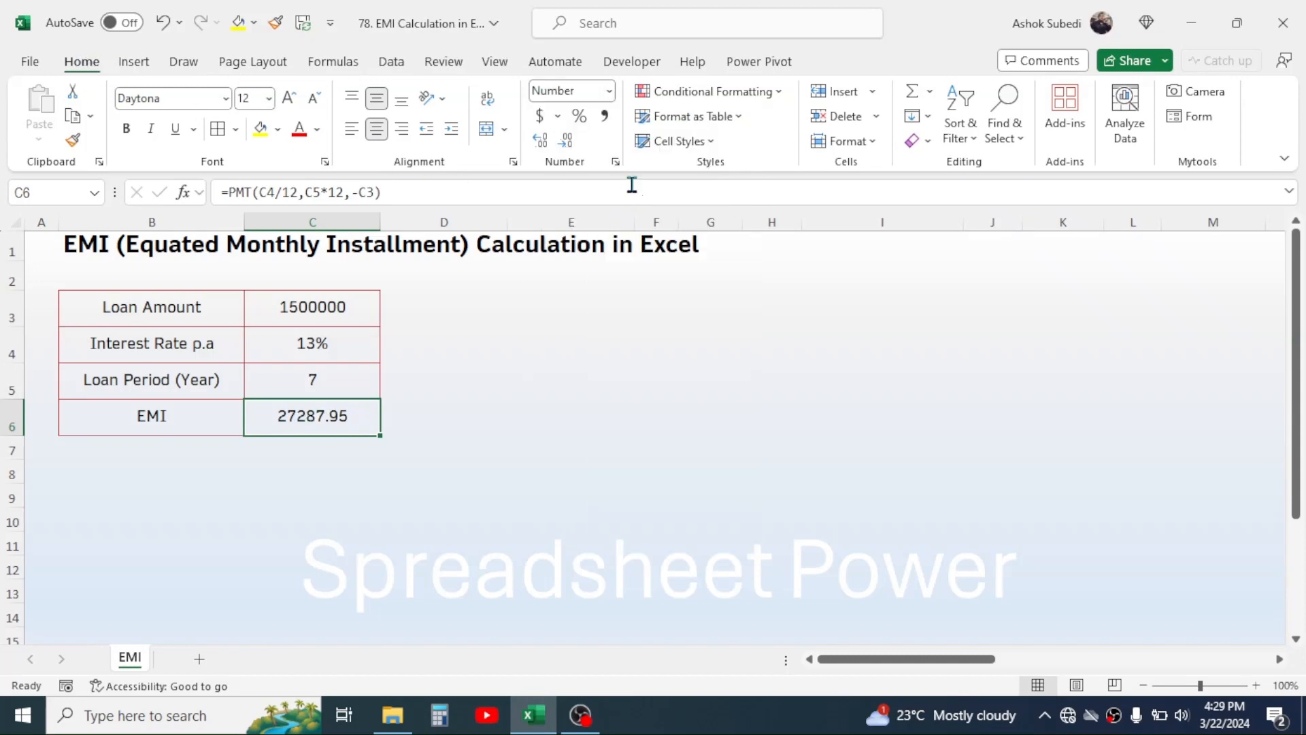
click(571, 417)
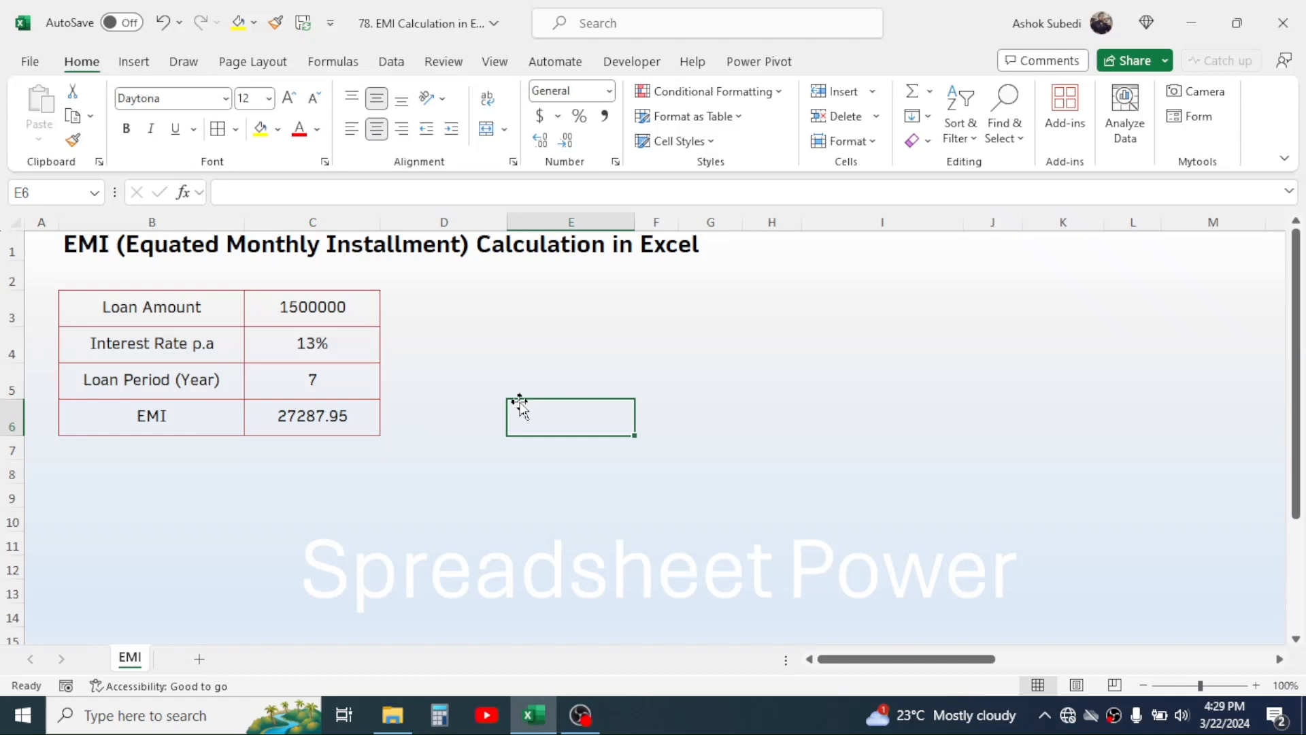